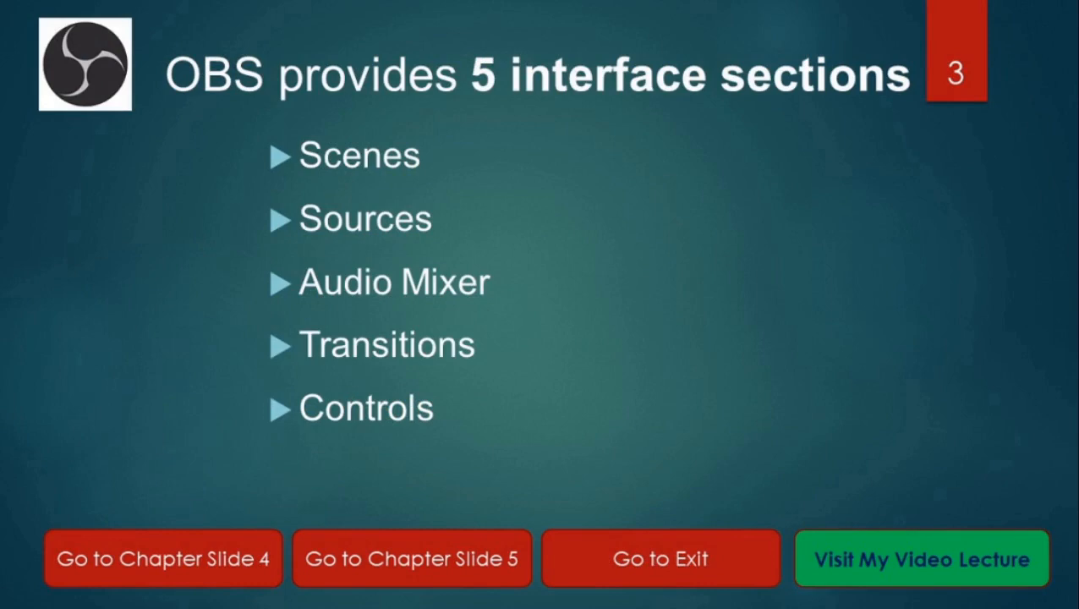
Step: Leave the OBS interface-sections slide and switch to a new incognito browser tab
left_click(166, 558)
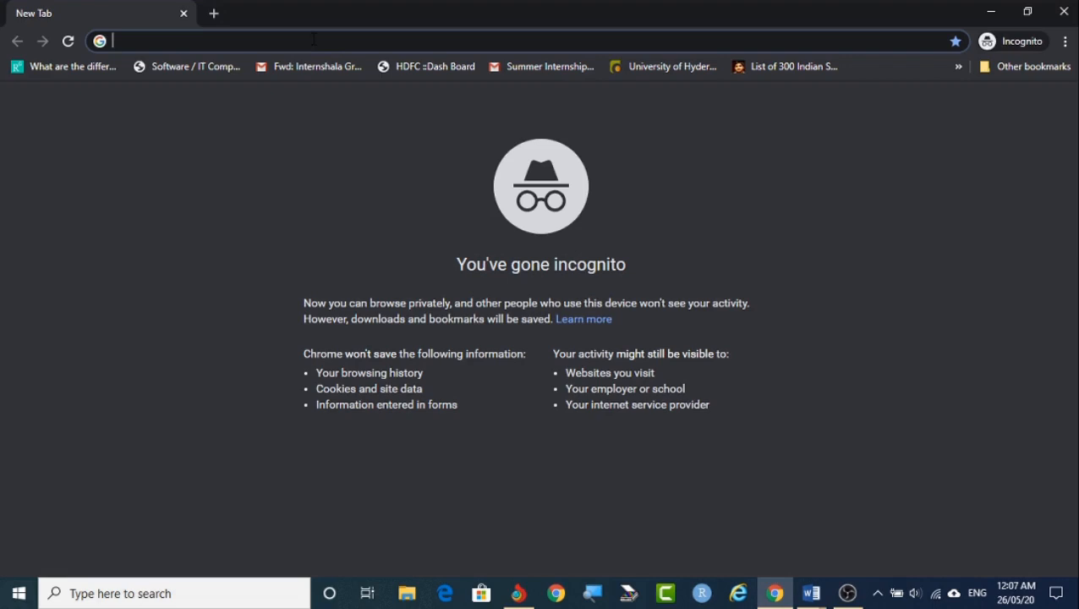
Step: Search Google for OBS and open obsproject.com's download page, scrolling to the Windows installer
type("obs uses")
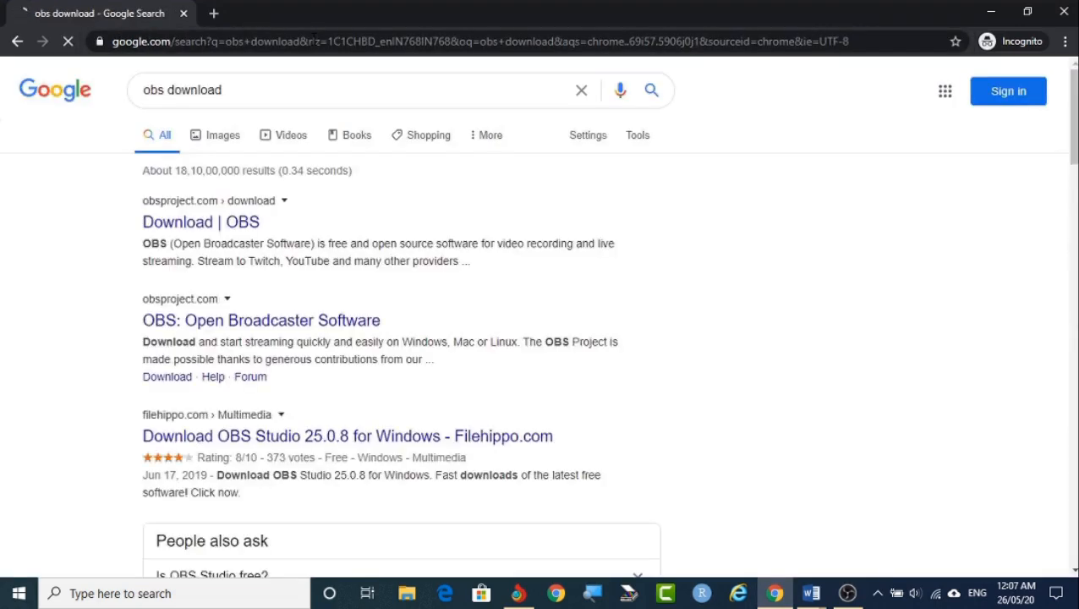
mouse_move(177, 222)
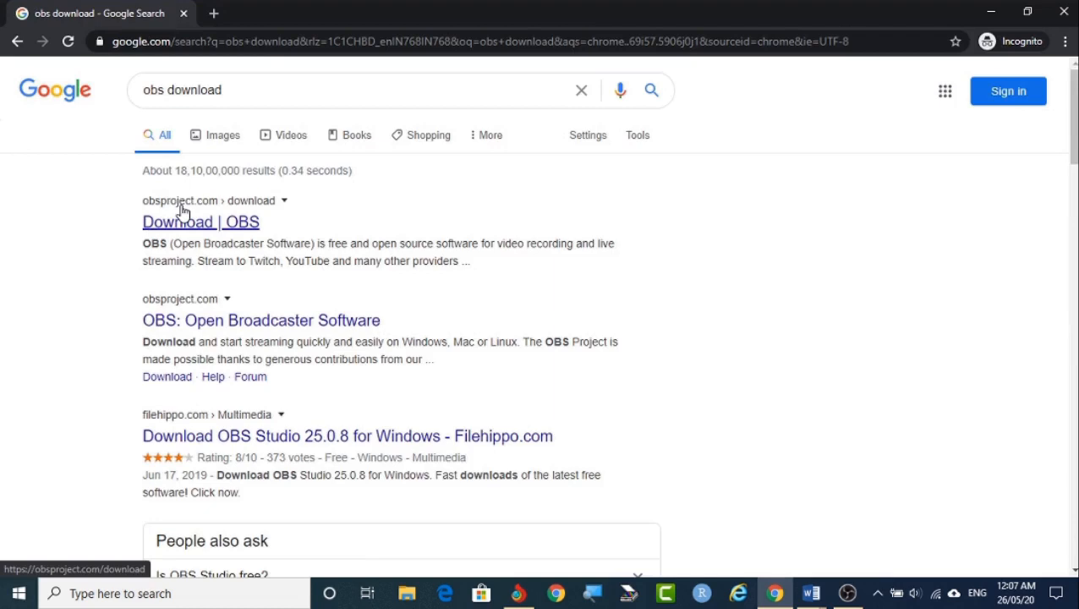
mouse_move(217, 211)
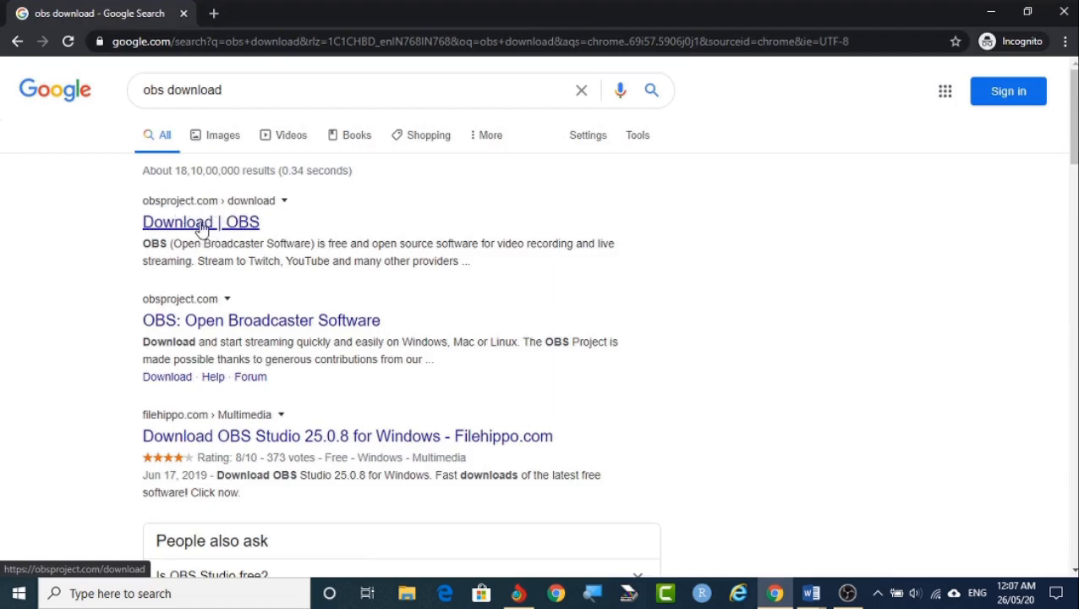
left_click(201, 221)
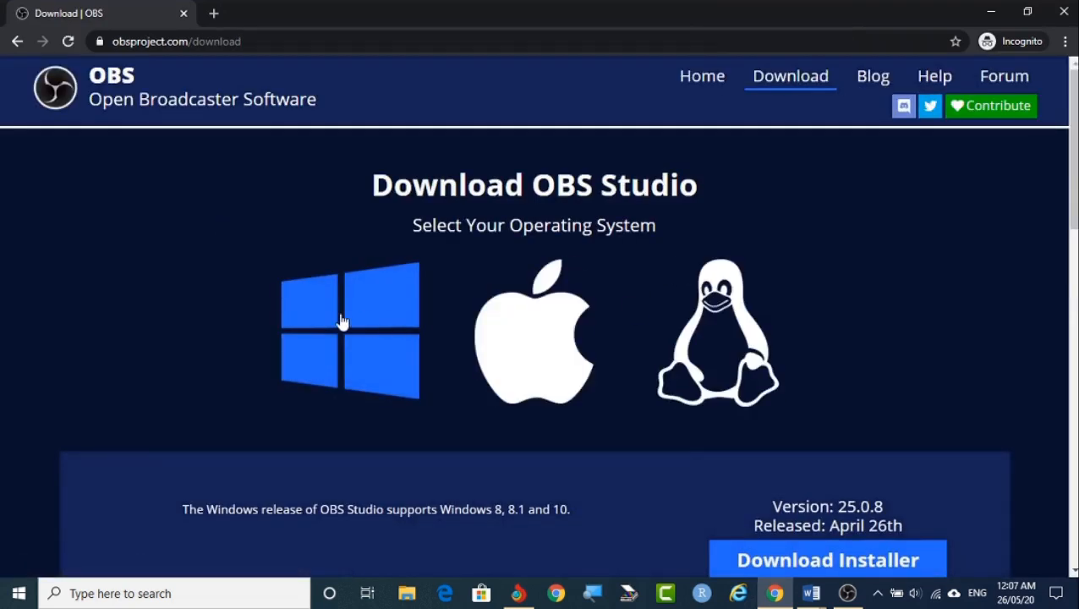
mouse_move(554, 320)
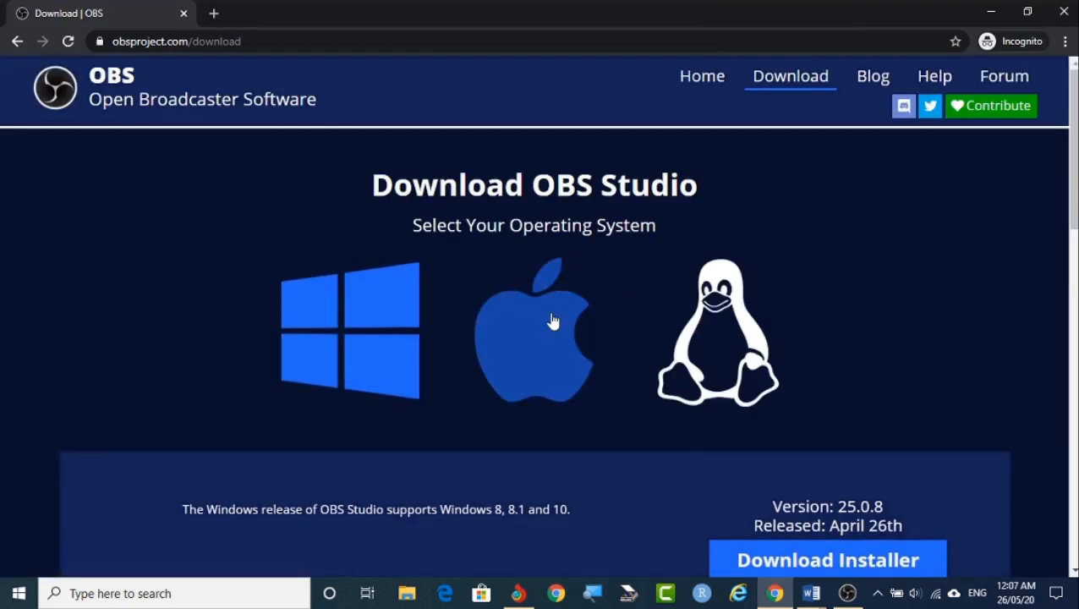
scroll("down", 3)
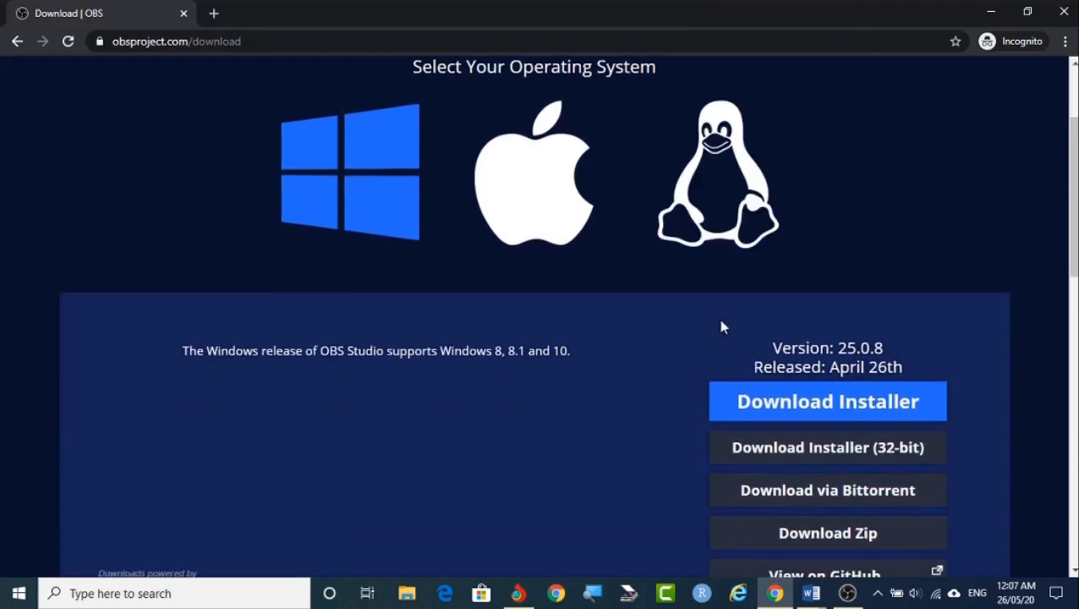
scroll("down", 3)
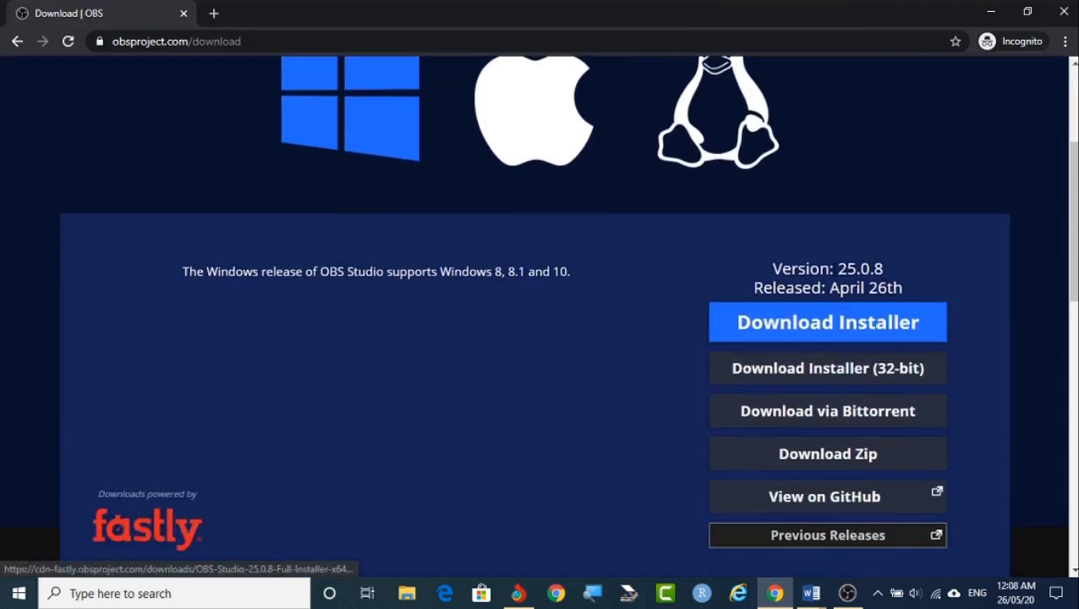
mouse_move(824, 374)
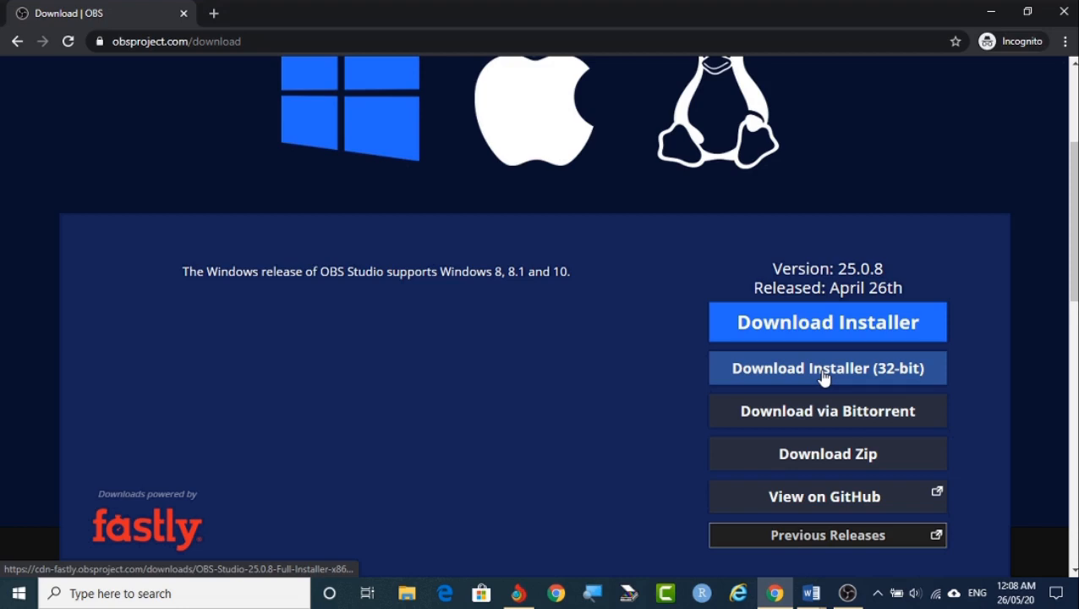
mouse_move(865, 369)
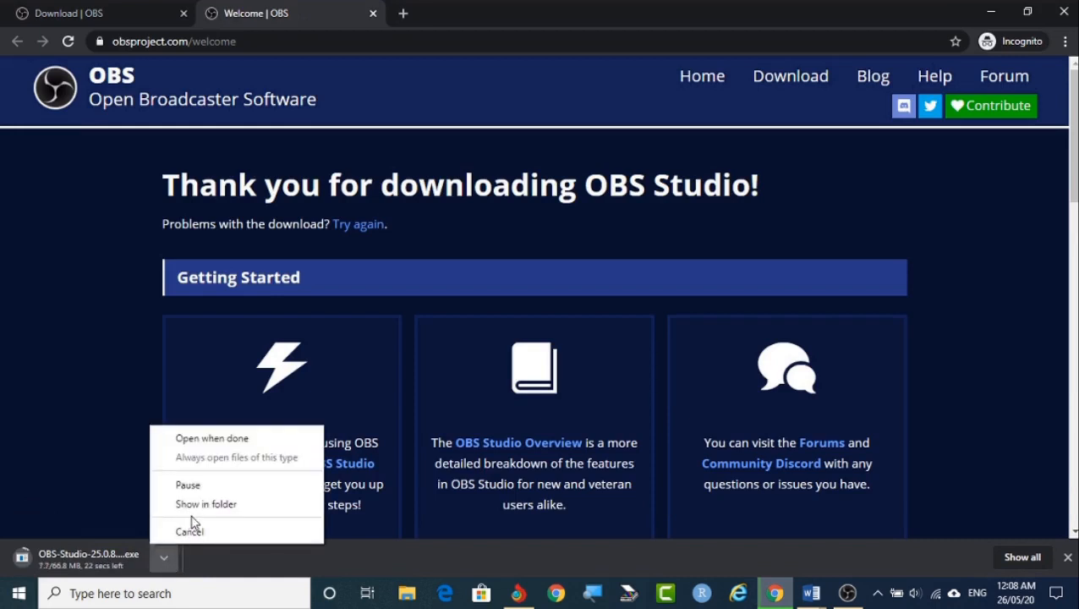
Step: Cancel the OBS Studio installer download from the downloads bar dropdown
left_click(190, 531)
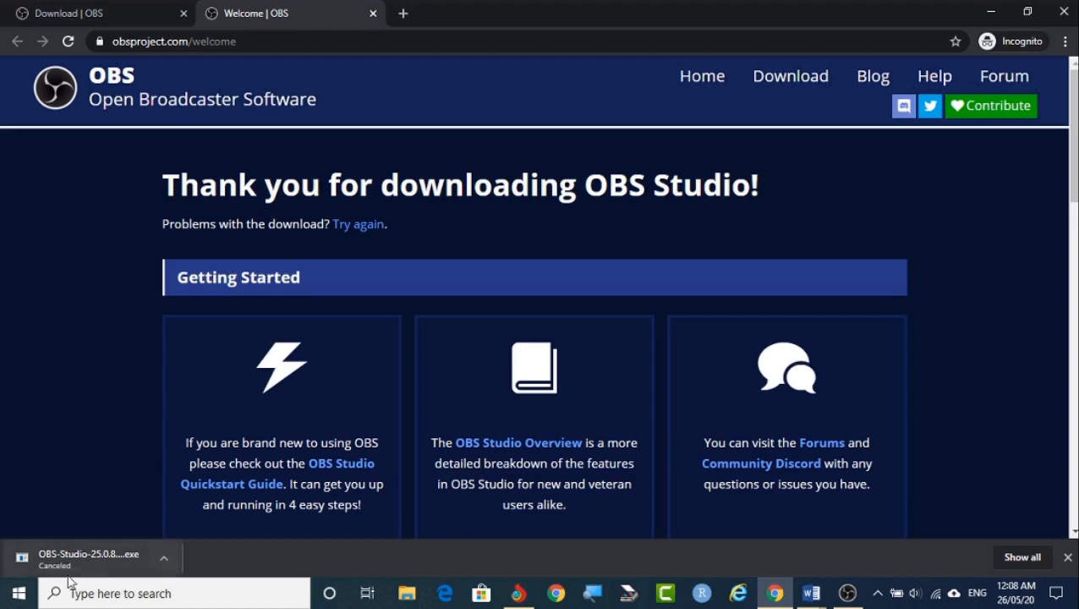
Step: Search the Start menu for 'jav' to list Configure Java and other Java results
left_click(12, 591)
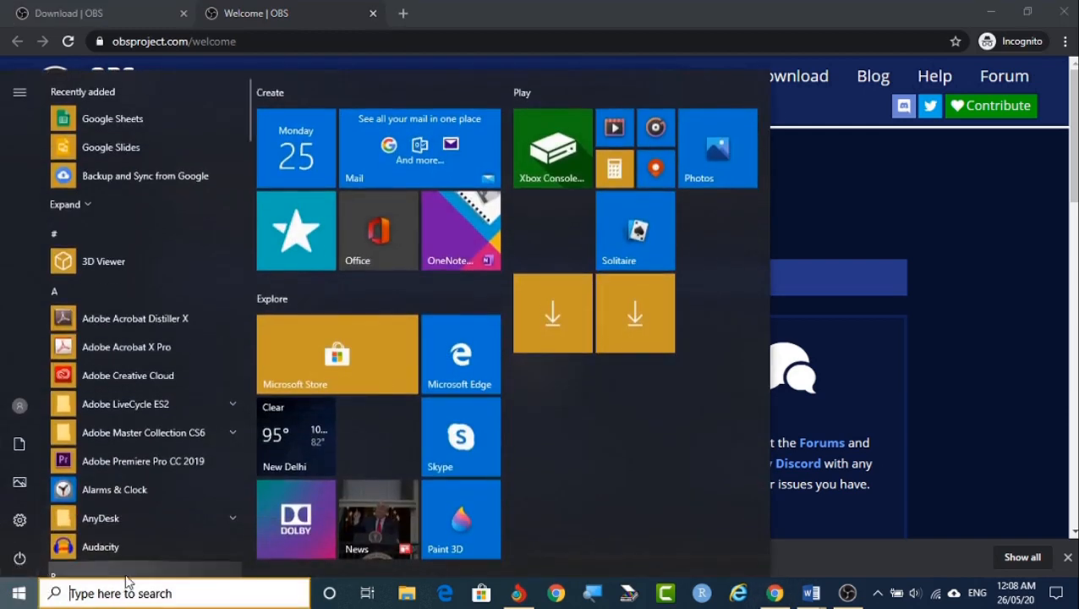
mouse_move(114, 489)
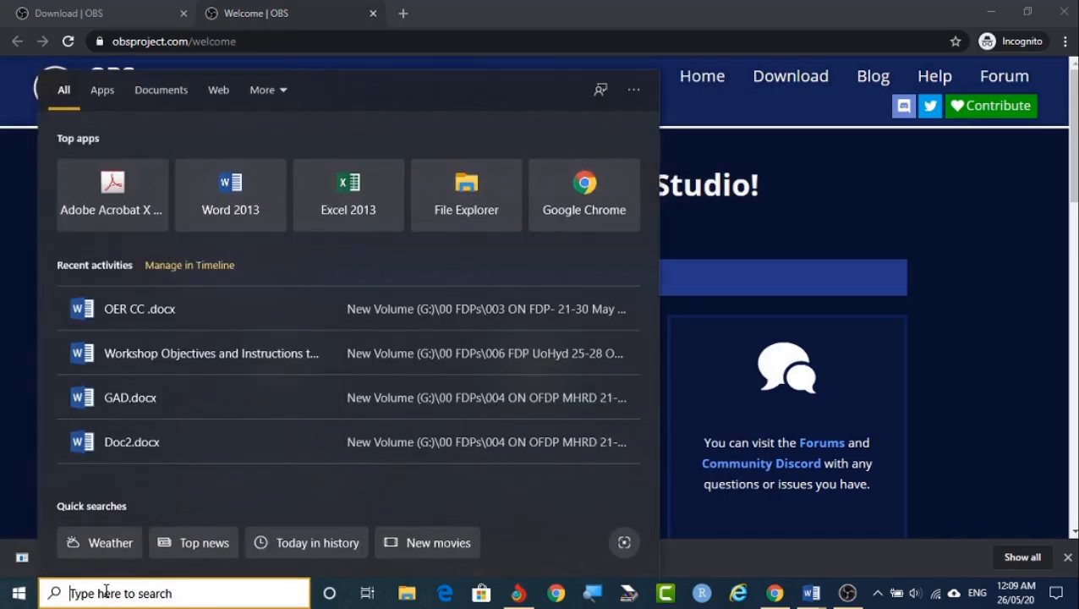
type("jav")
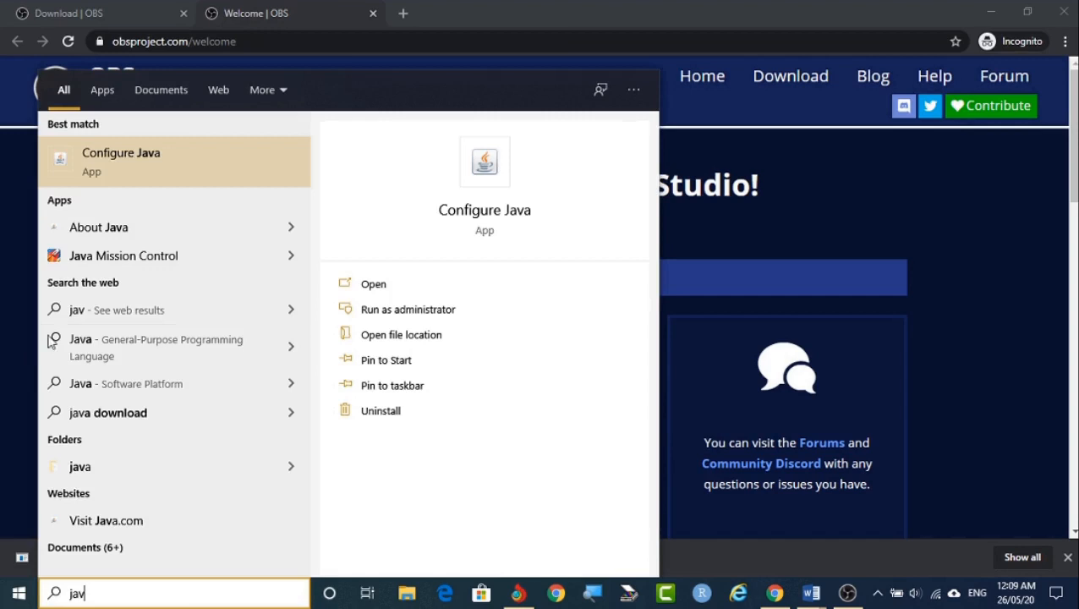
mouse_move(185, 210)
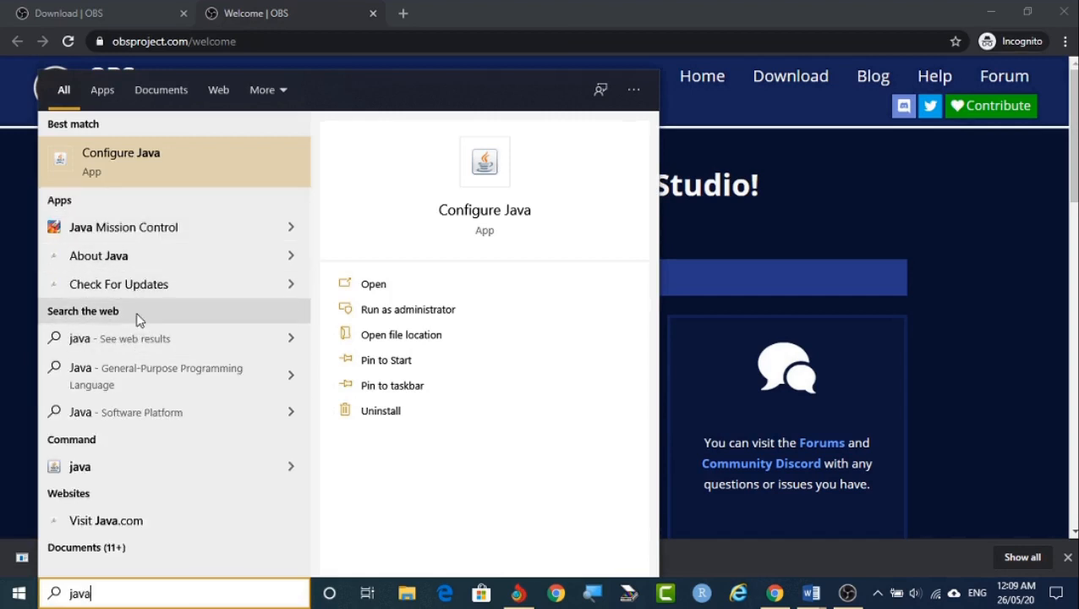
mouse_move(146, 293)
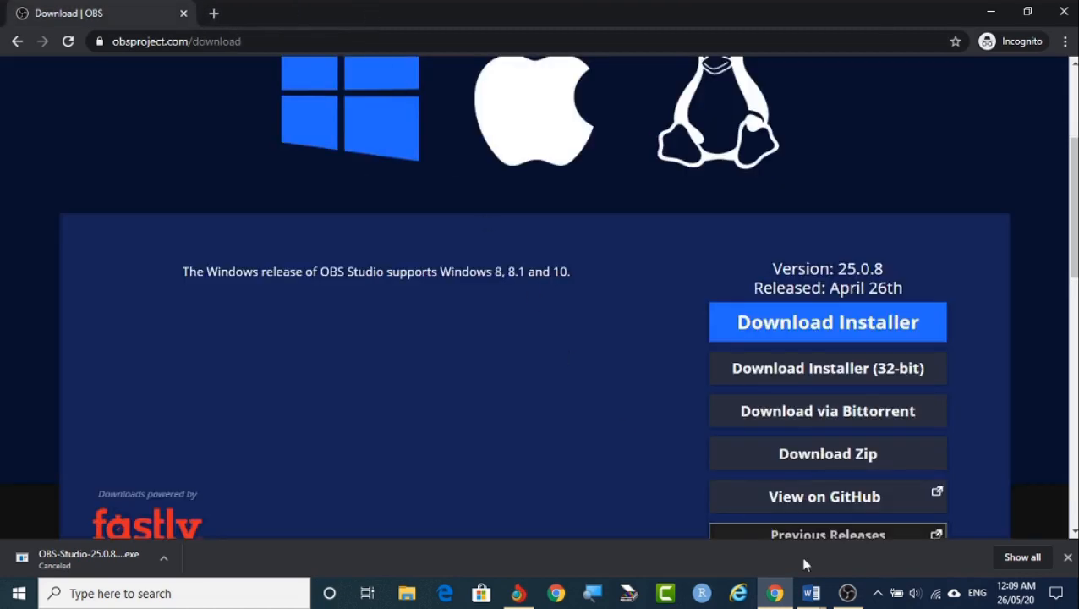
mouse_move(767, 591)
type("obs")
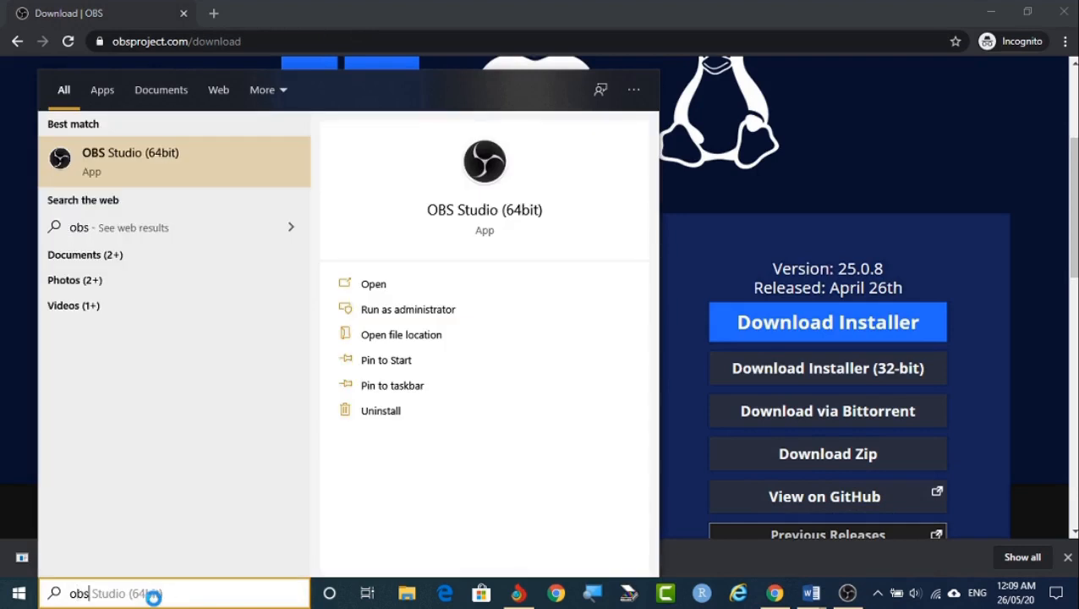
mouse_move(499, 222)
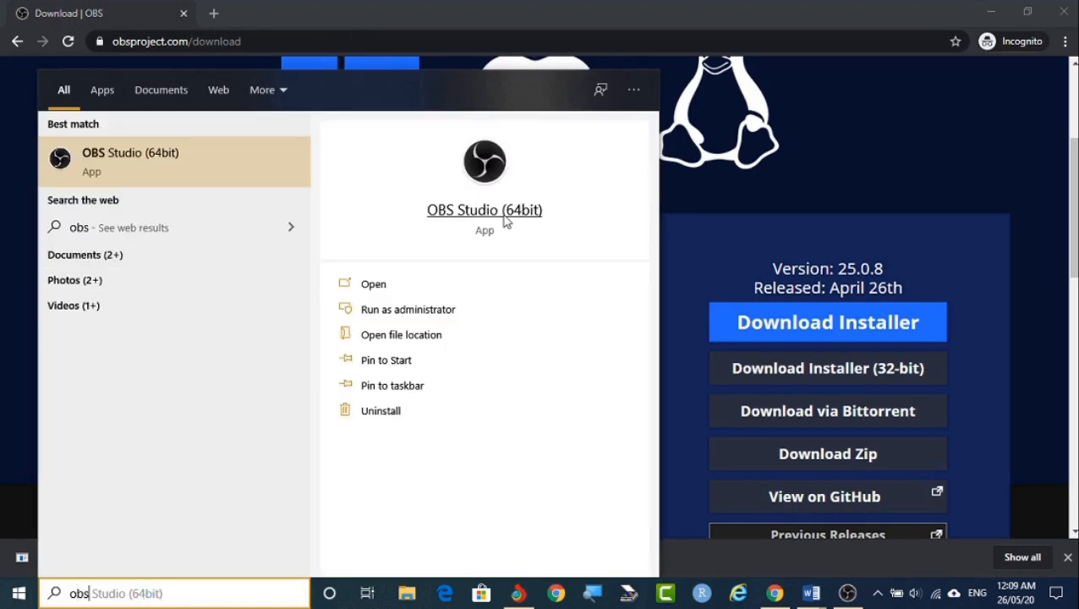
mouse_move(780, 169)
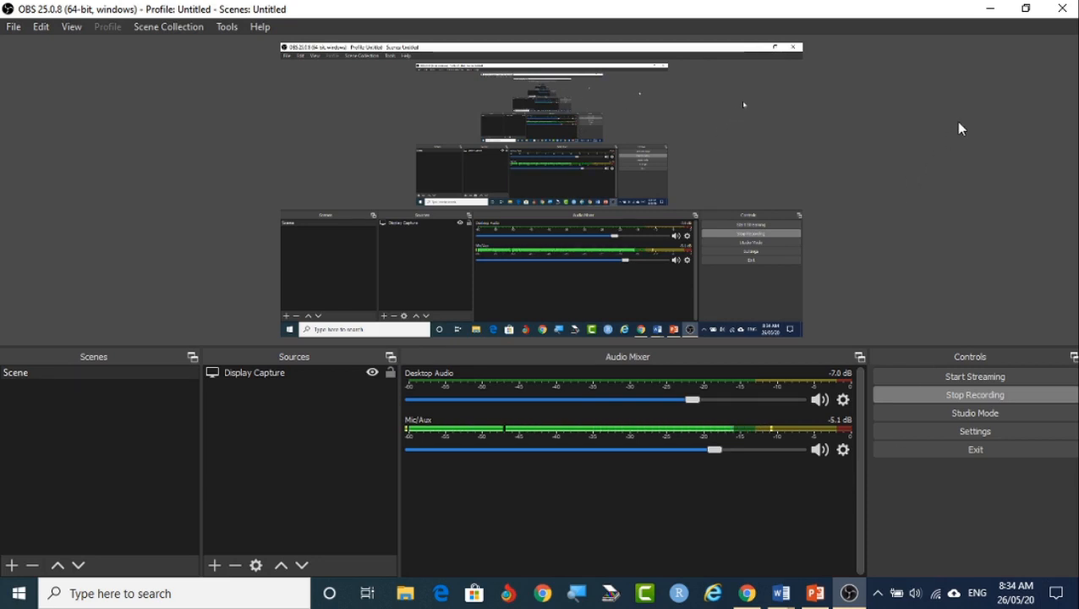
mouse_move(945, 132)
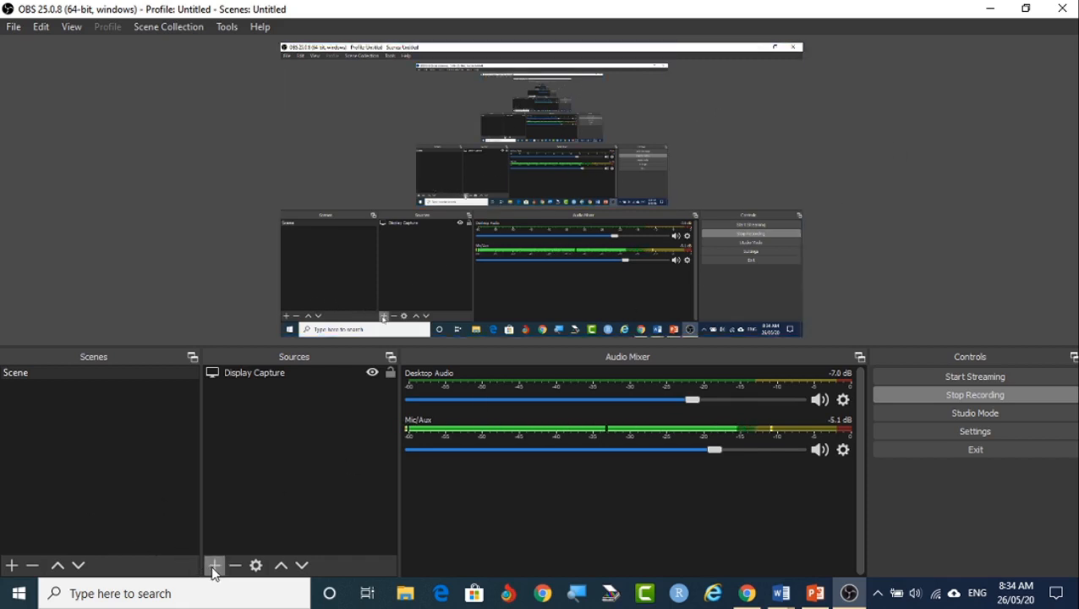
Step: Choose Video Capture Device from the Sources add menu
left_click(216, 565)
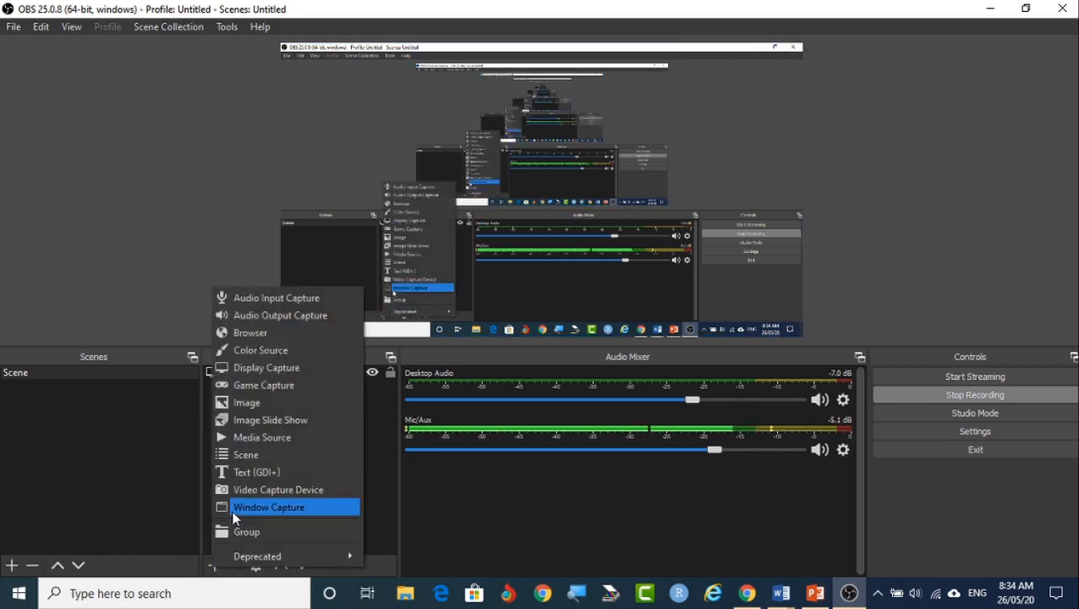
mouse_move(276, 489)
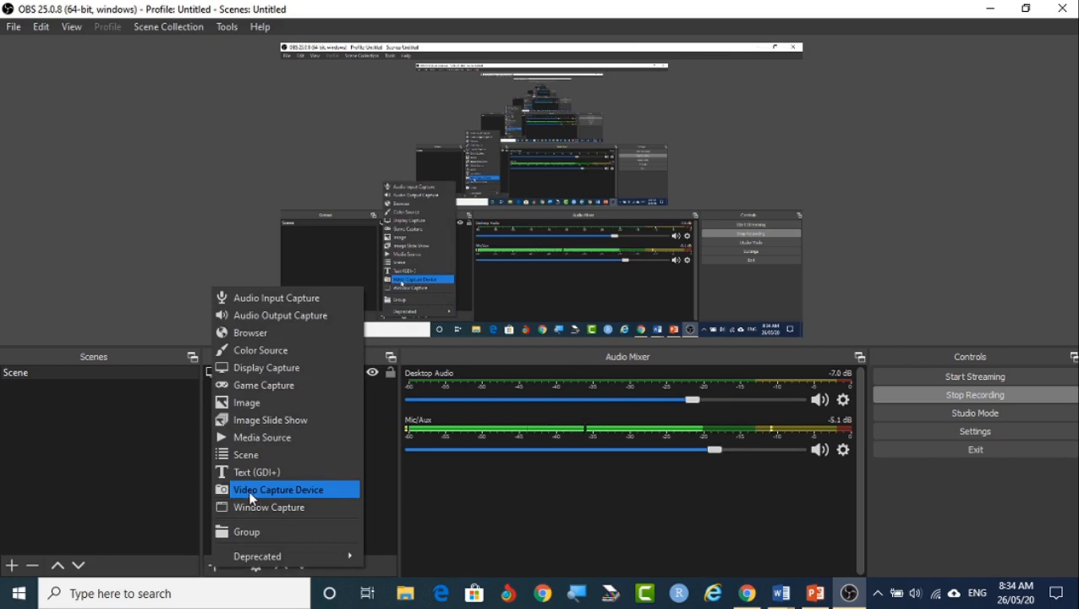
left_click(279, 489)
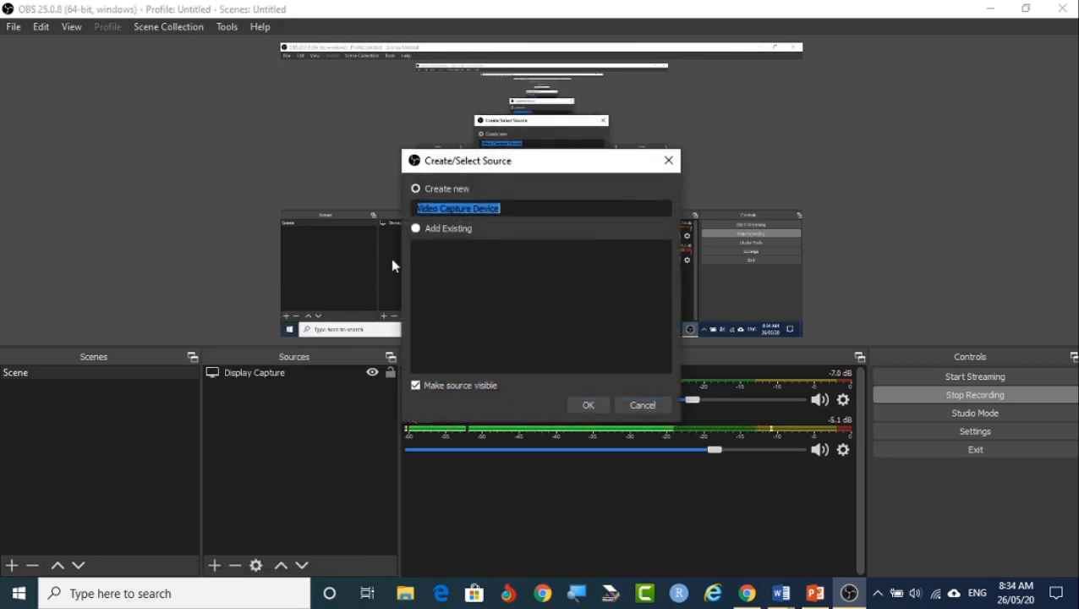
Step: Create the Video Capture Device source and drag the webcam overlay to the top-right corner
left_click(588, 405)
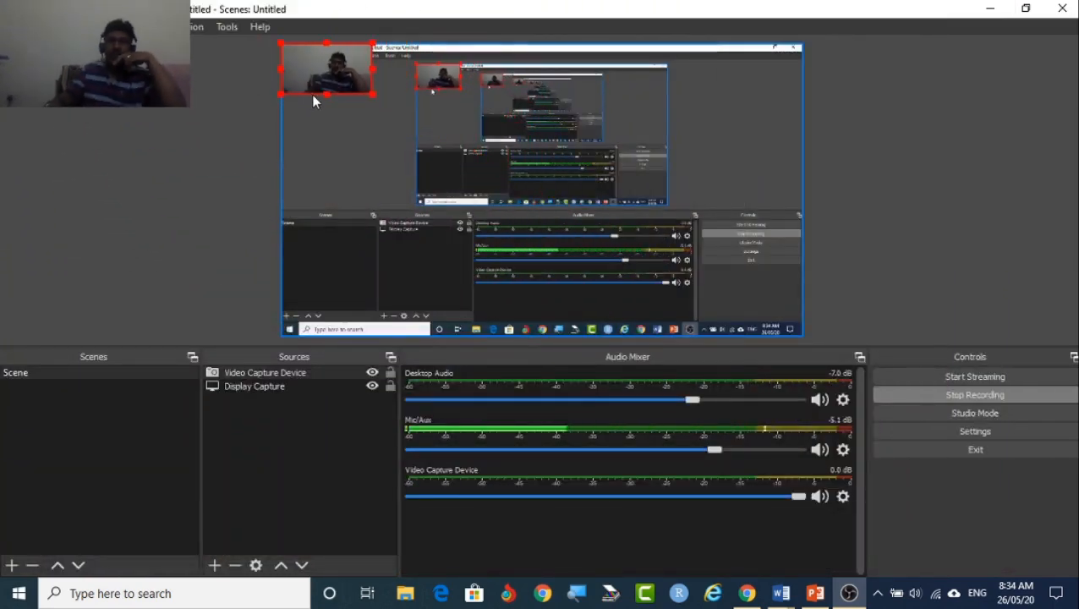
left_click_drag(327, 68, 749, 85)
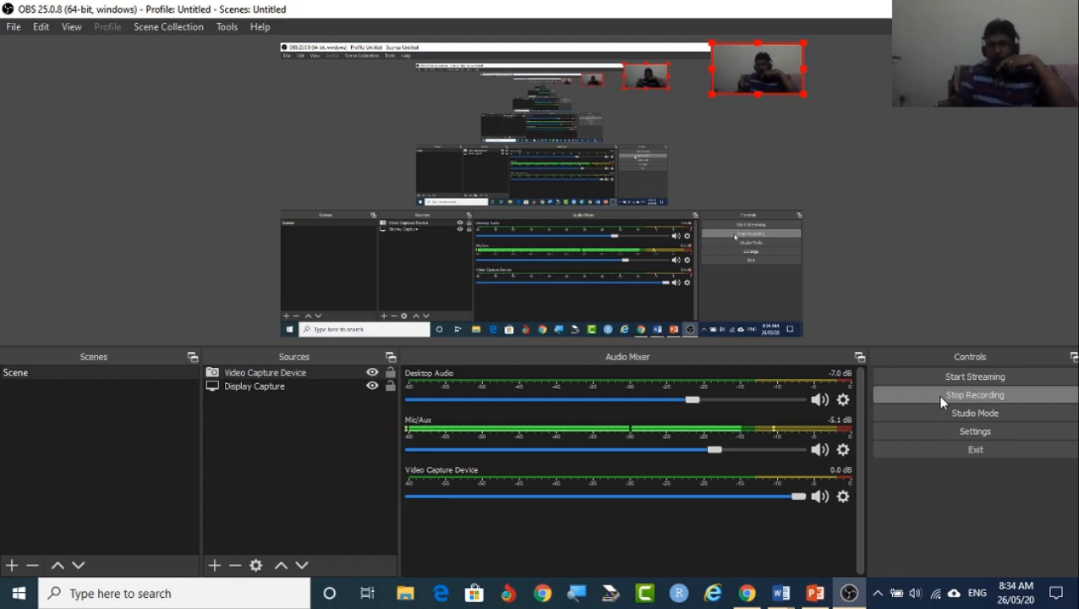
left_click(812, 602)
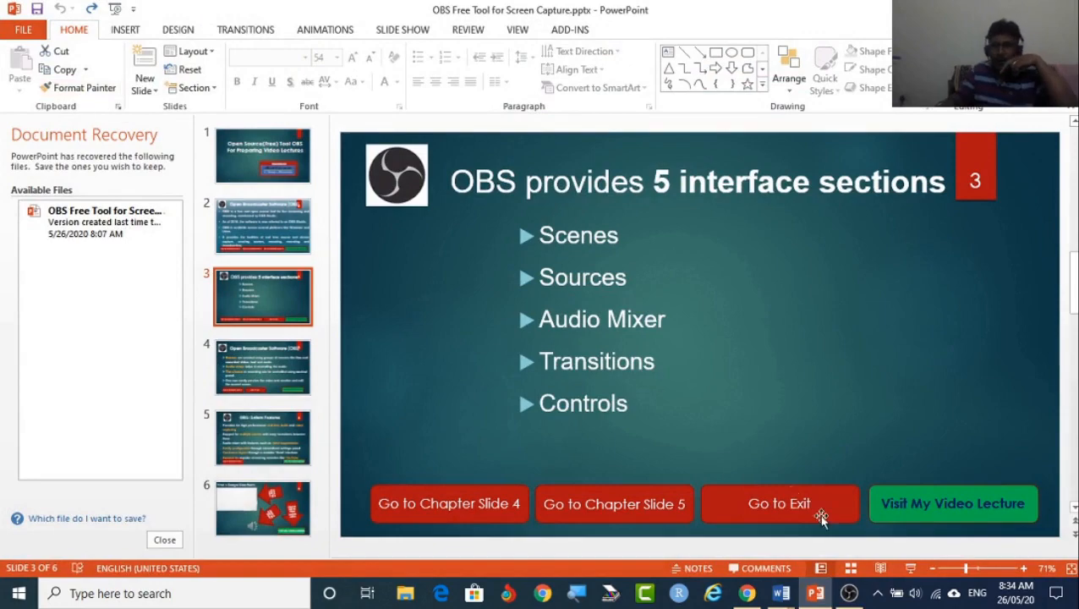
mouse_move(821, 518)
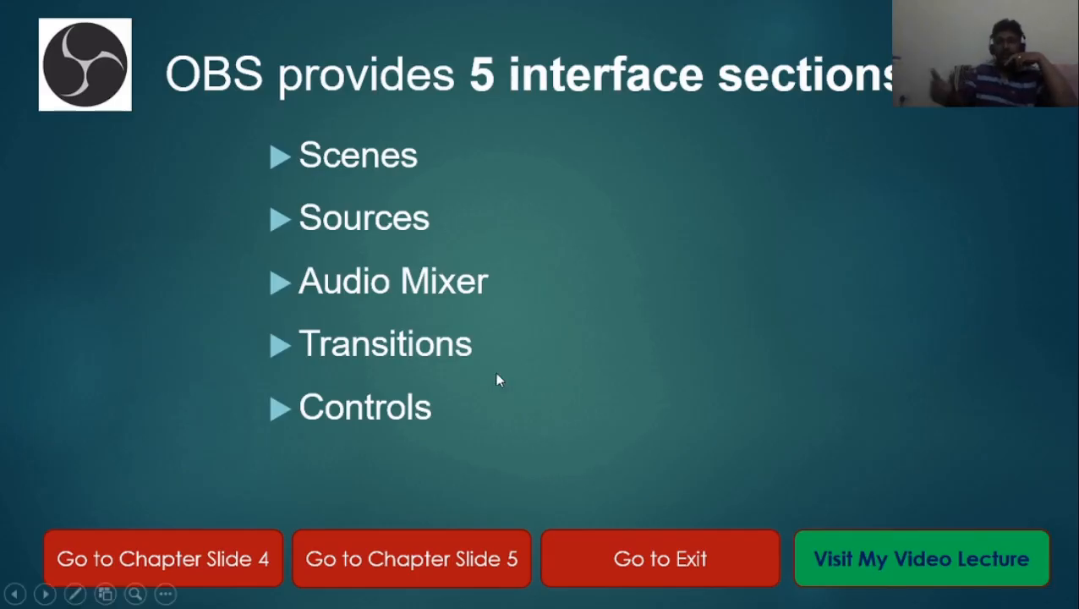
mouse_move(151, 252)
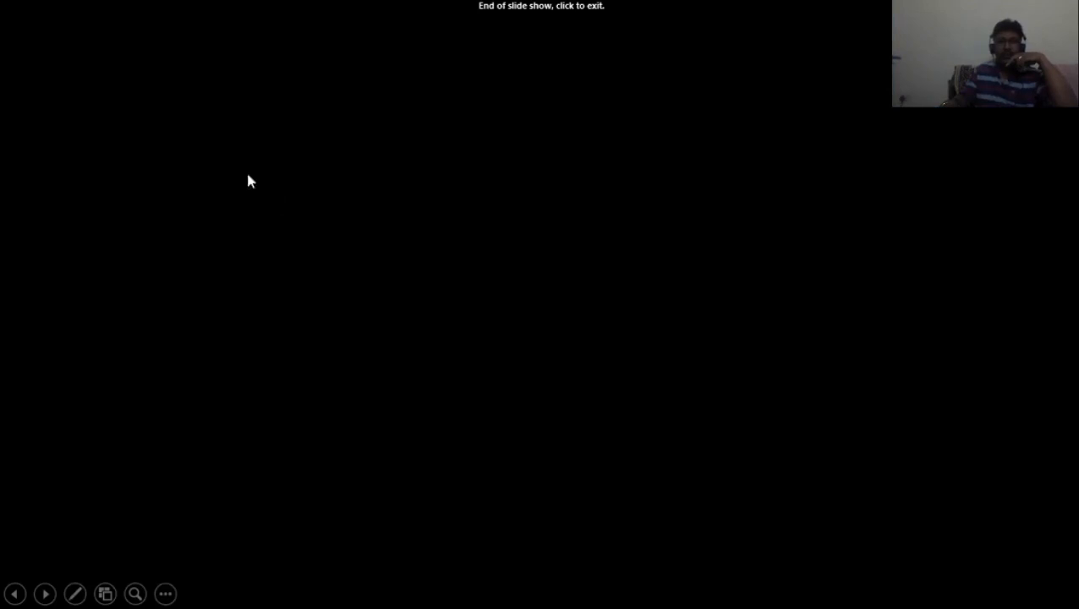
Step: Exit the finished slide show and play, pause, and resume slide 6's Google Classroom video
left_click(250, 180)
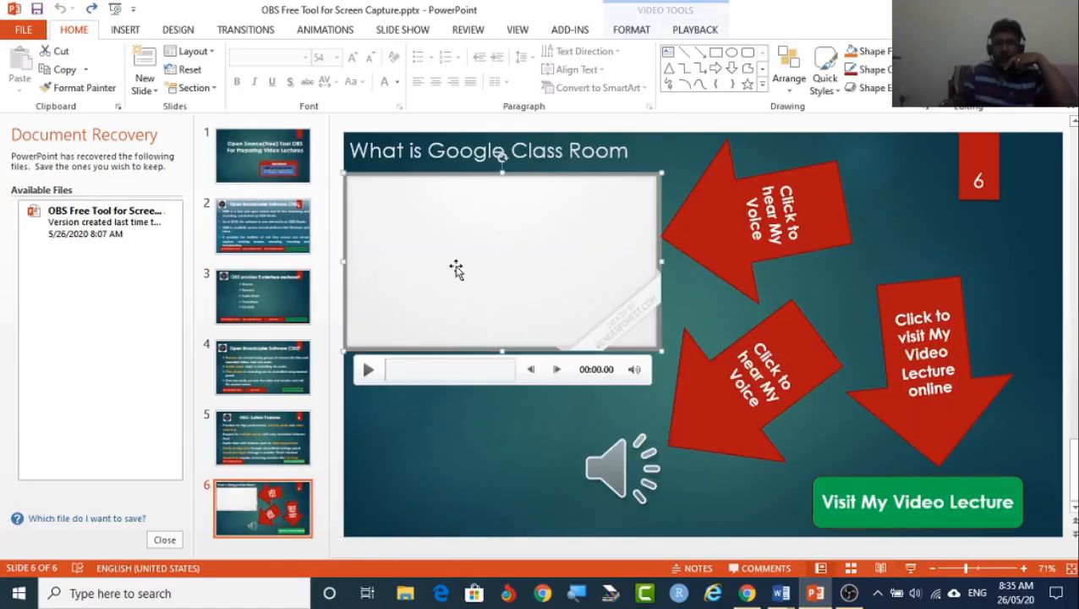
left_click(367, 369)
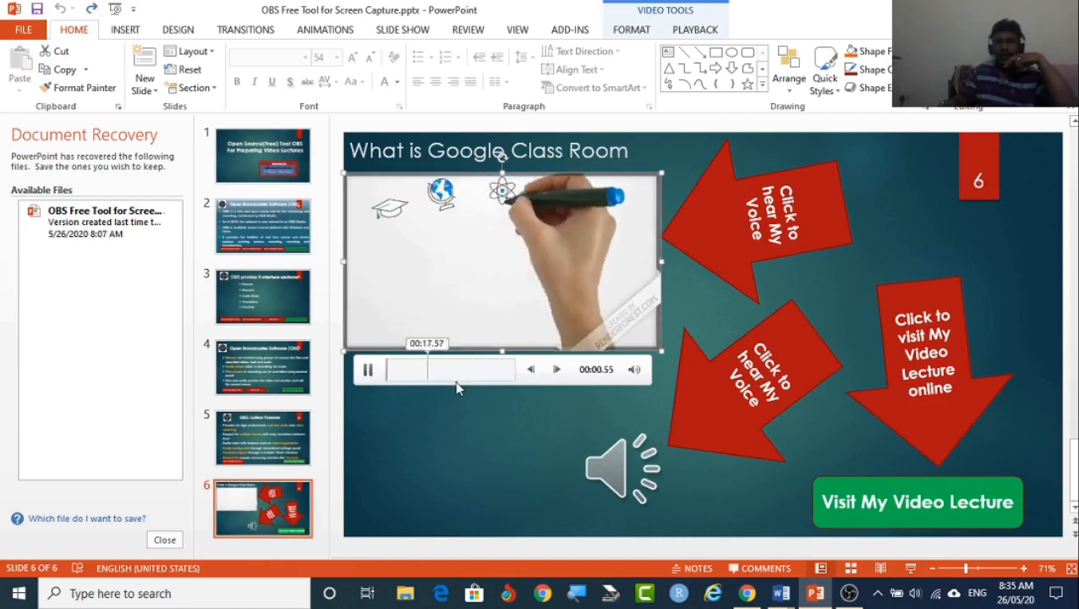
left_click(367, 370)
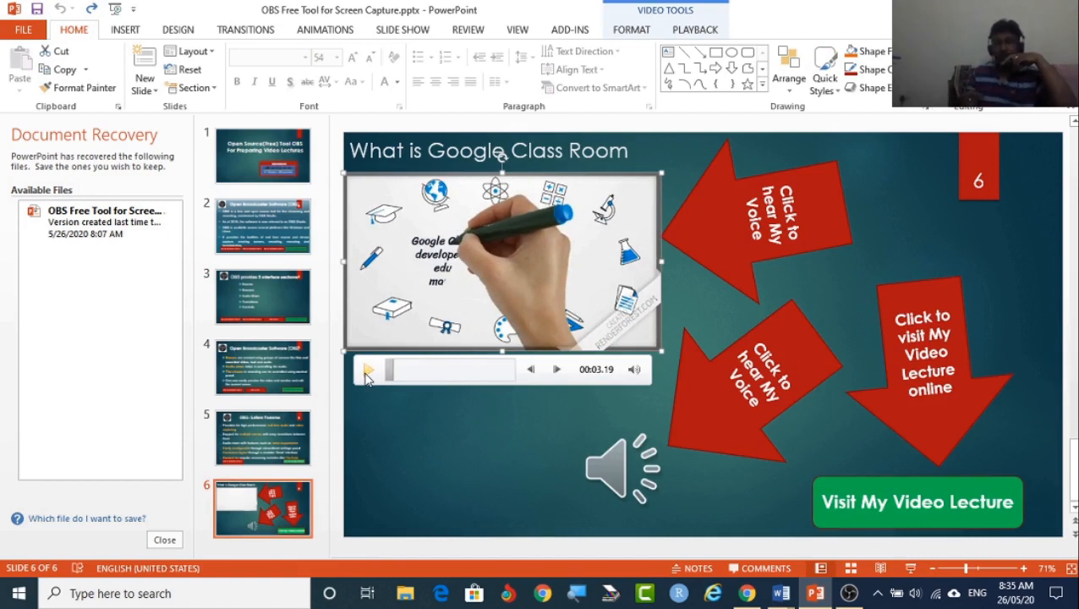
left_click(368, 370)
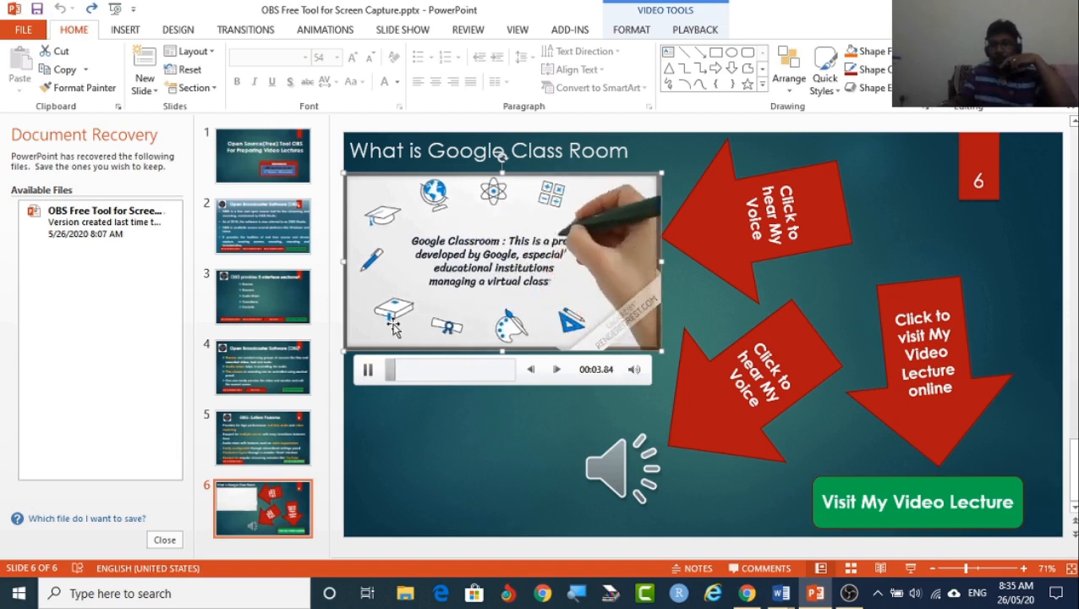
left_click(367, 370)
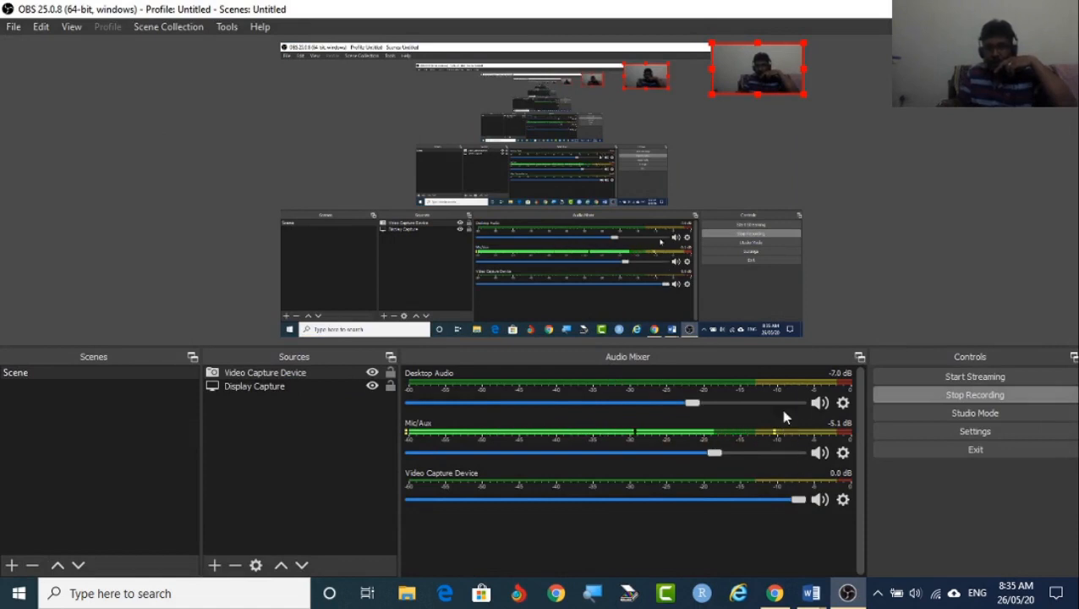
mouse_move(674, 441)
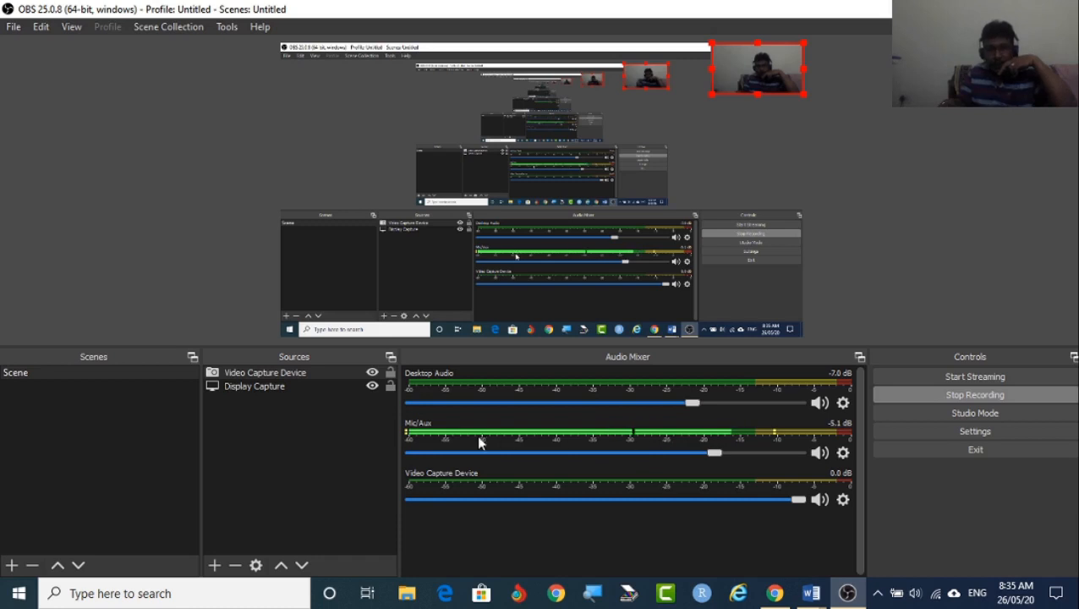
mouse_move(416, 488)
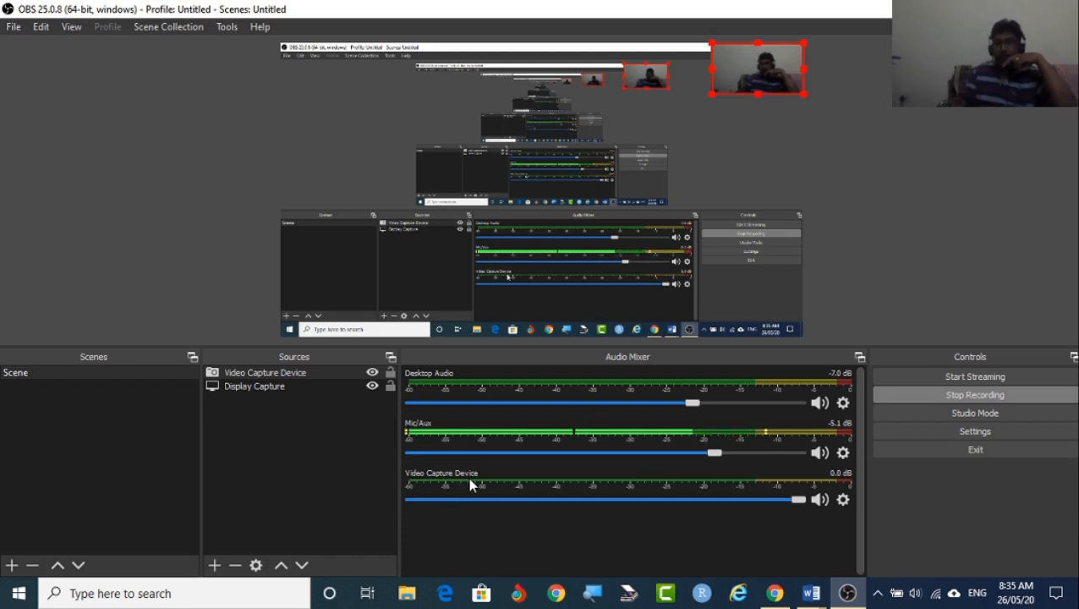
mouse_move(447, 410)
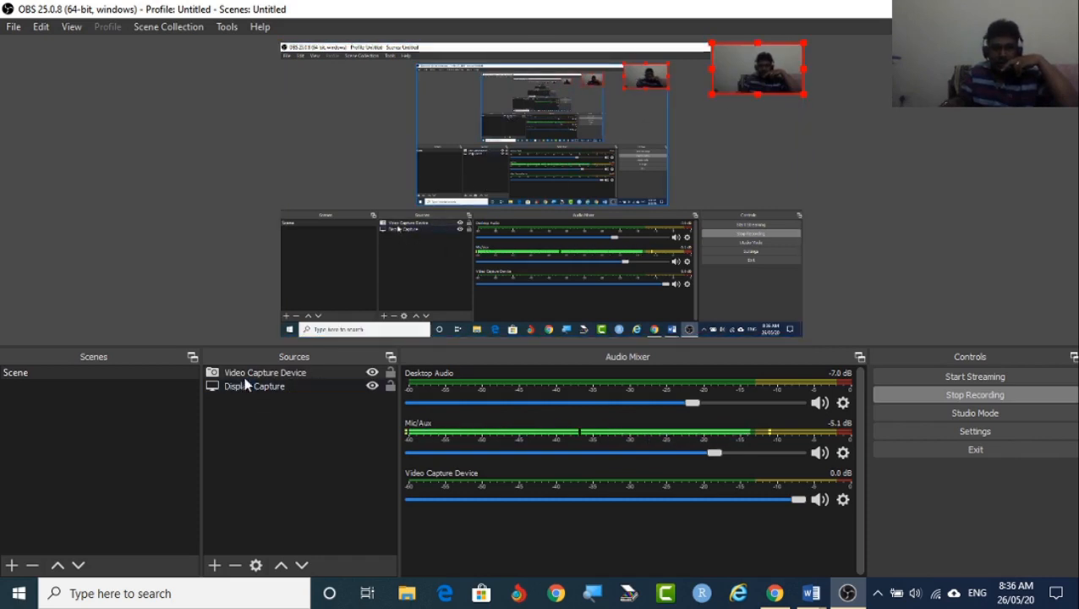
Step: Remove the Video Capture Device source, confirming with Yes, leaving only Display Capture
left_click(265, 372)
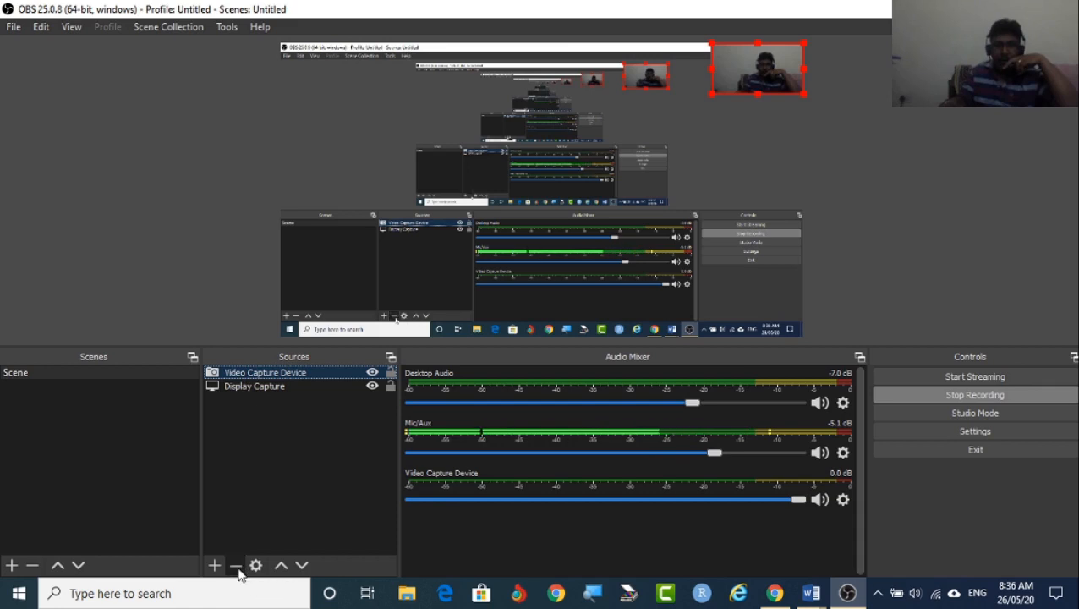
left_click(235, 566)
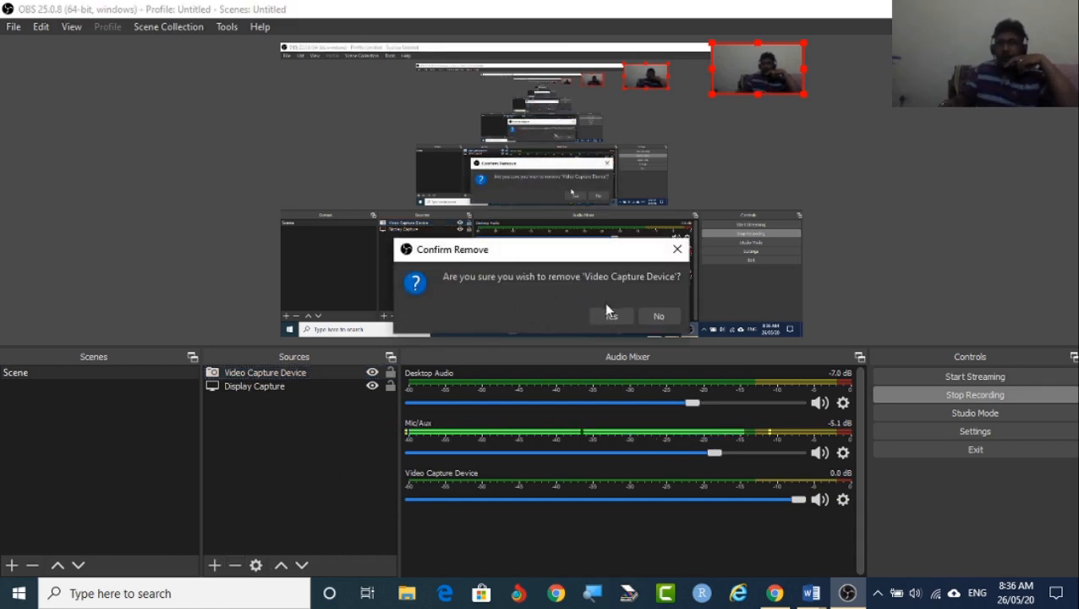
left_click(610, 315)
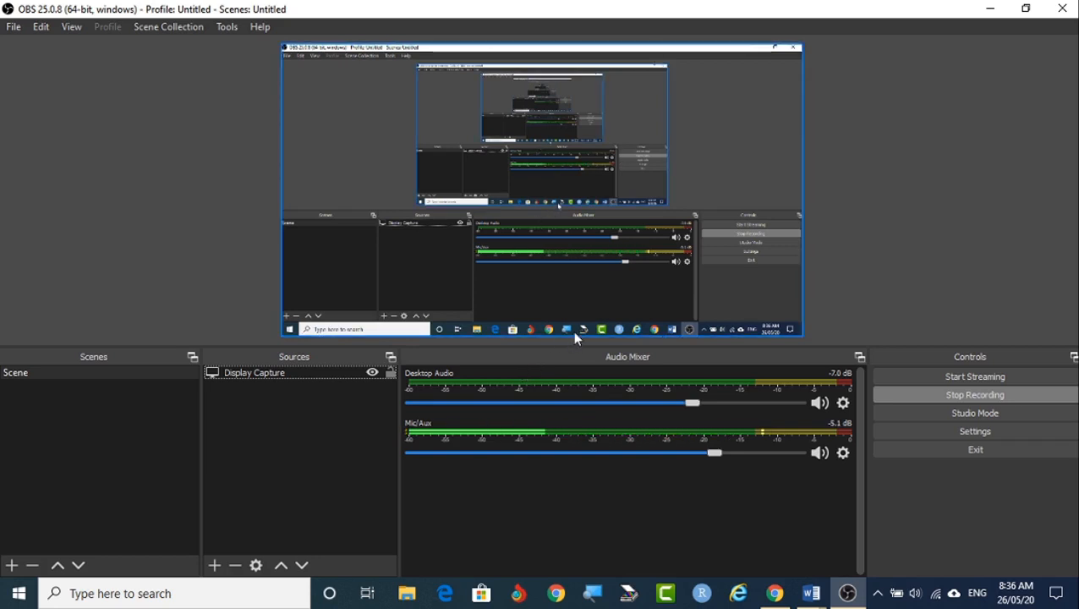
mouse_move(754, 303)
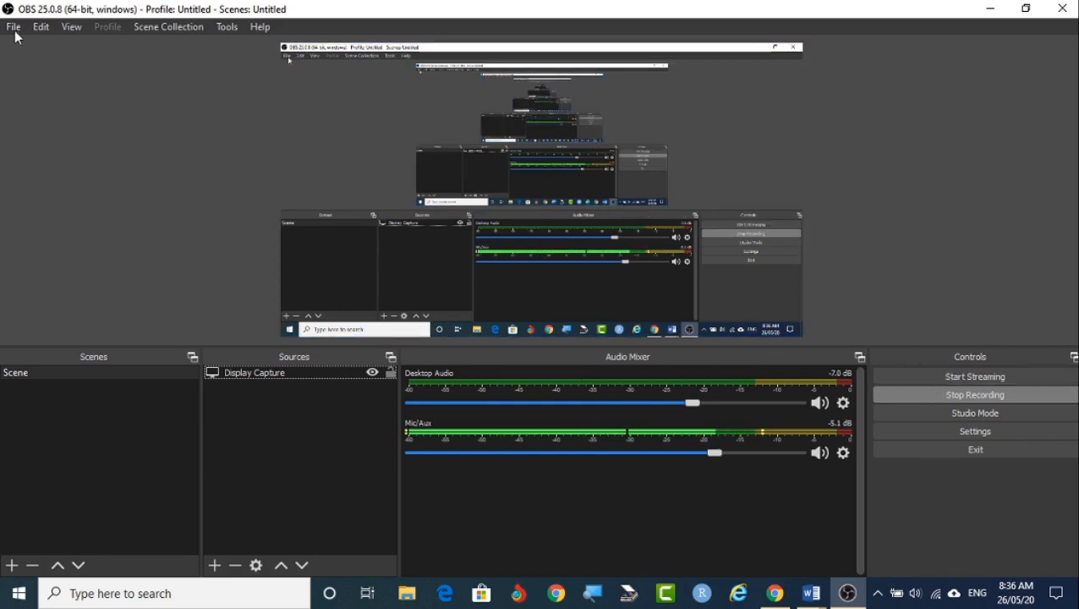
left_click(408, 593)
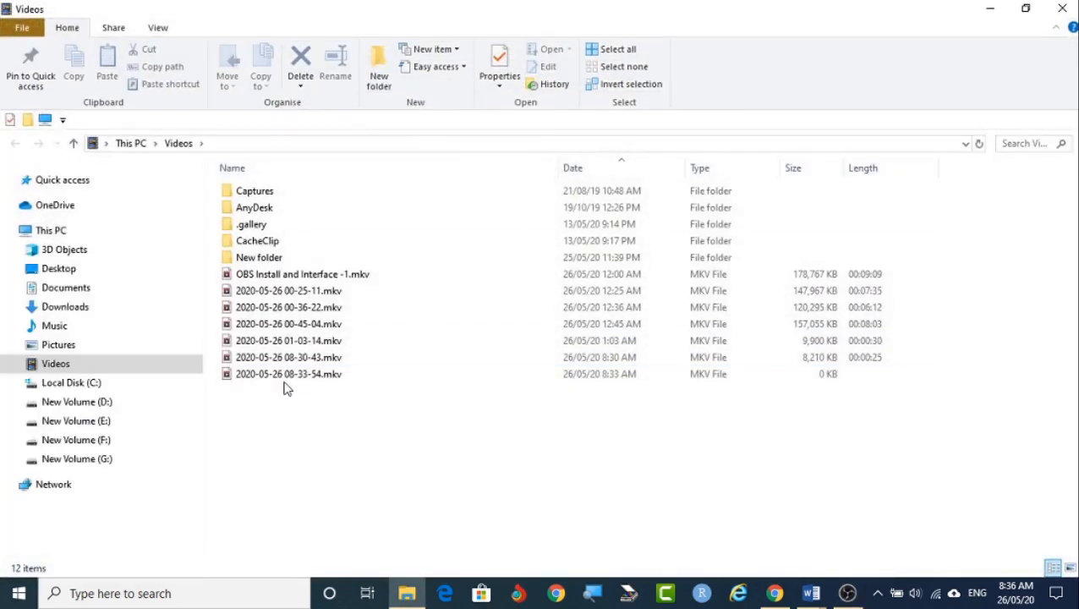
right_click(287, 373)
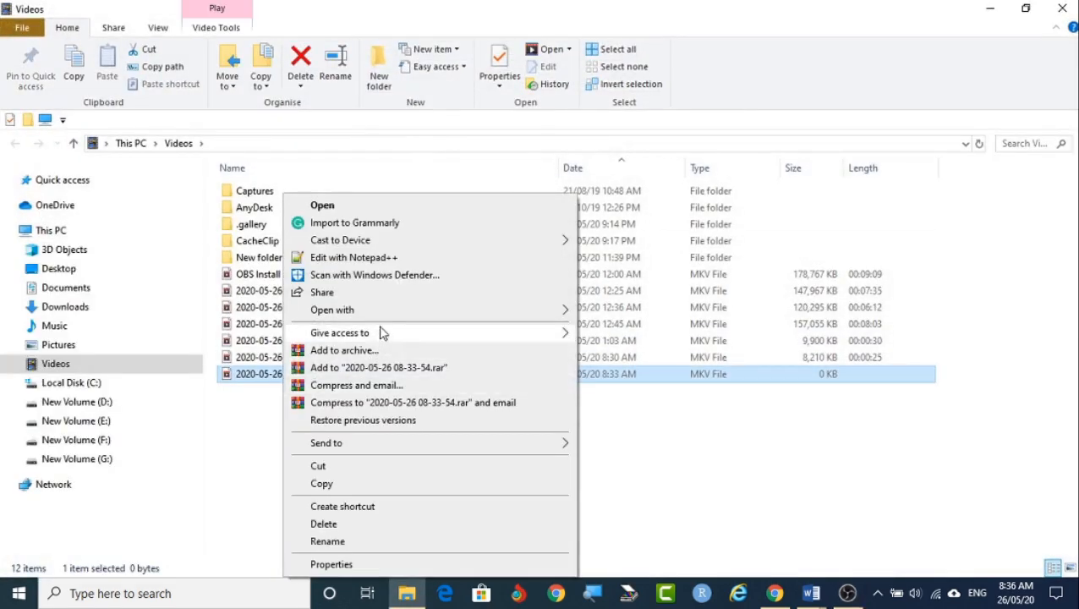
left_click(332, 310)
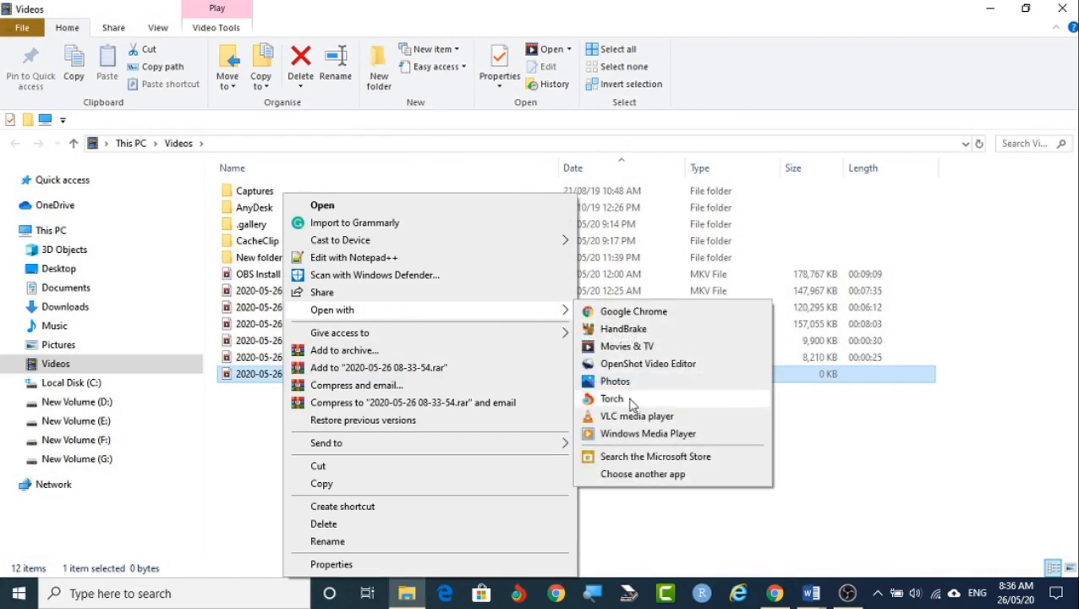
mouse_move(634, 416)
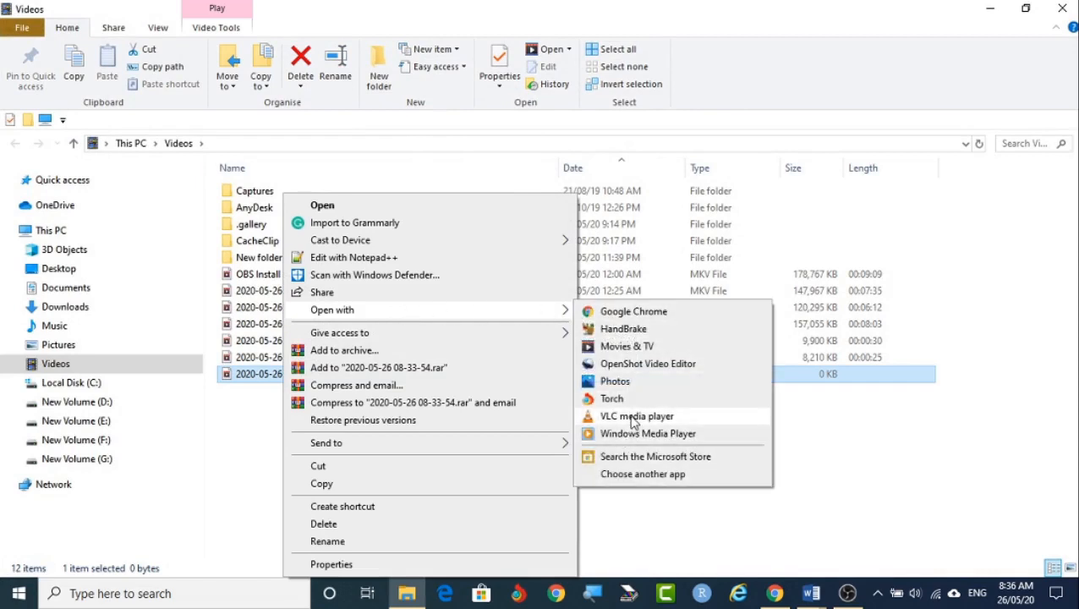